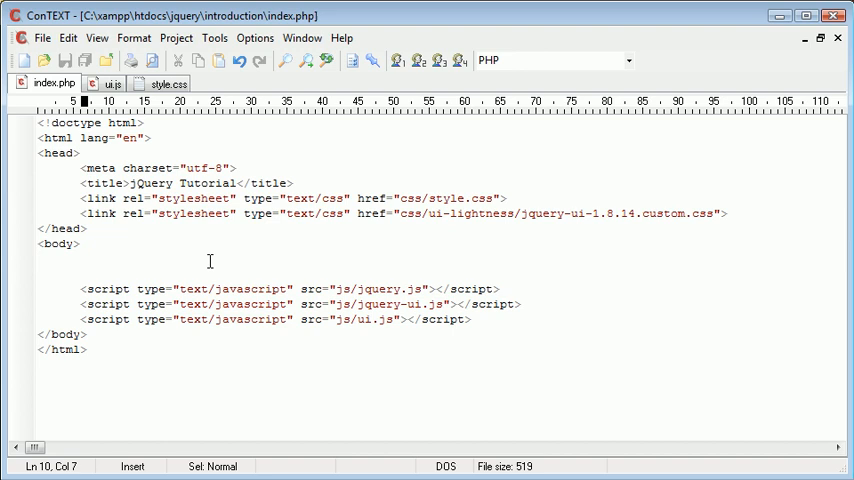
pyautogui.moveTo(740, 238)
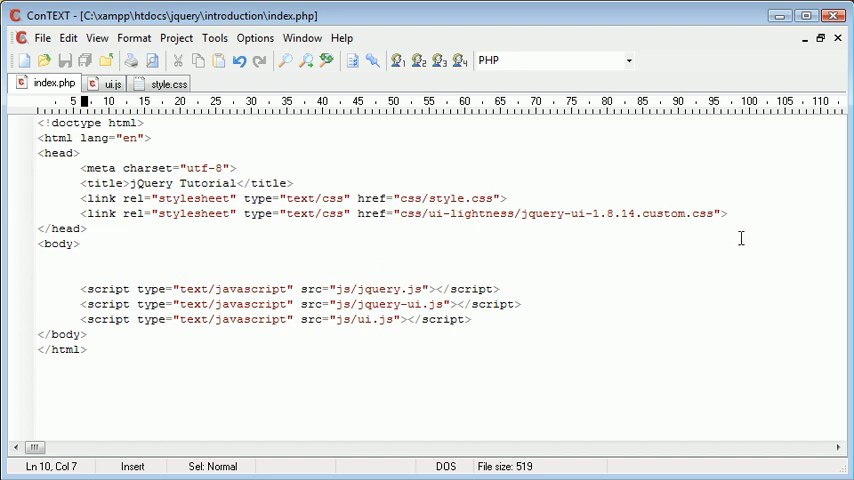
# Review the jQuery UI stylesheet, jquery-ui.js and ui.js references, then return to index.php's markup
pyautogui.click(440, 212)
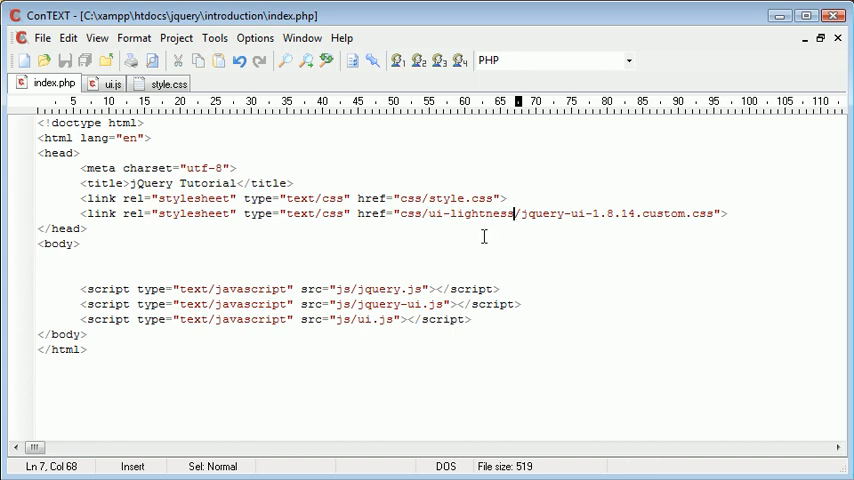
pyautogui.moveTo(392, 288)
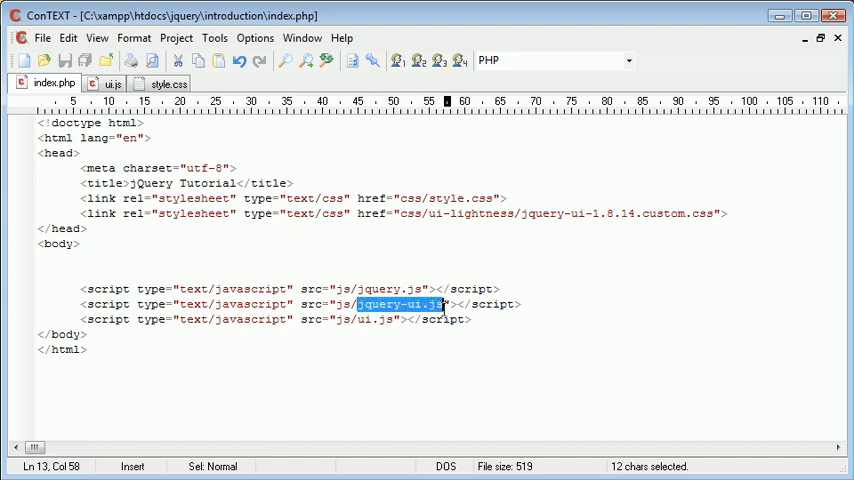
pyautogui.doubleClick(372, 320)
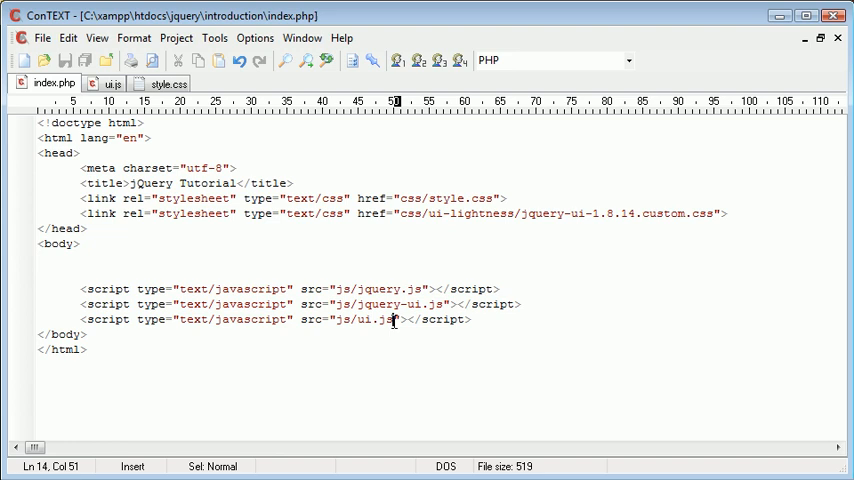
pyautogui.click(110, 84)
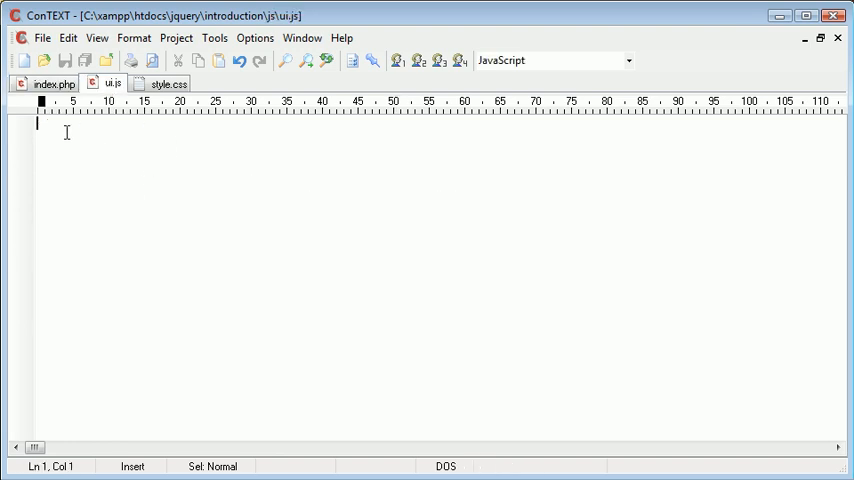
pyautogui.click(168, 84)
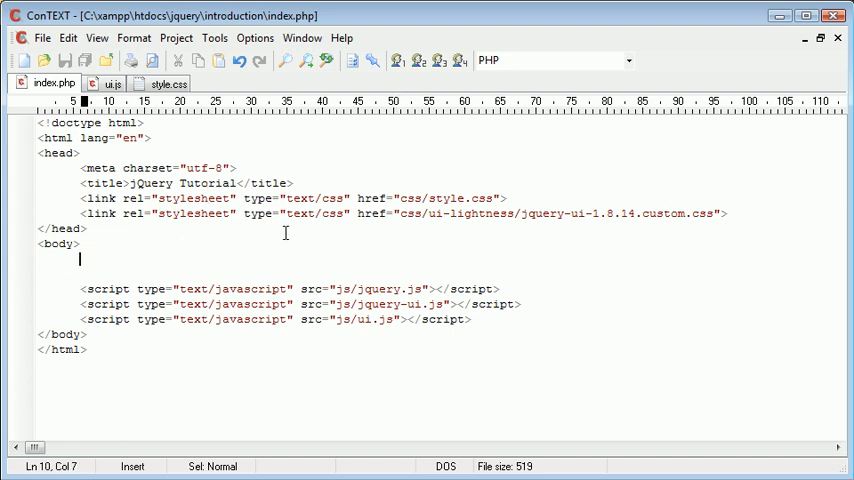
pyautogui.moveTo(132, 270)
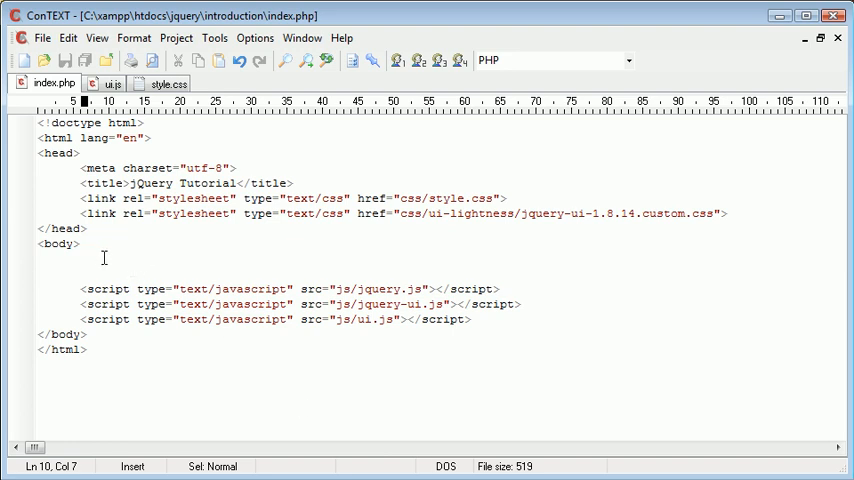
pyautogui.moveTo(130, 268)
pyautogui.write('<div id=""></div>')
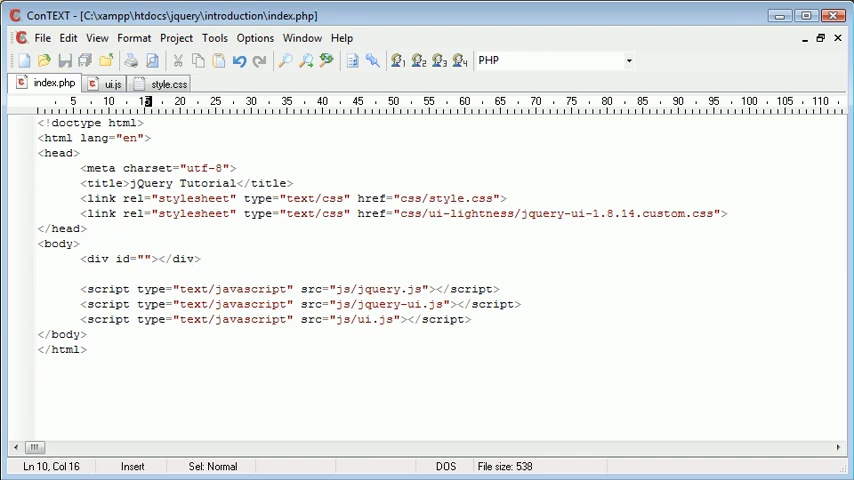
# Write <div id="tabs"> holding a <ul> with <li><a href="#about-me">About me</a></li>
pyautogui.write('tabs')
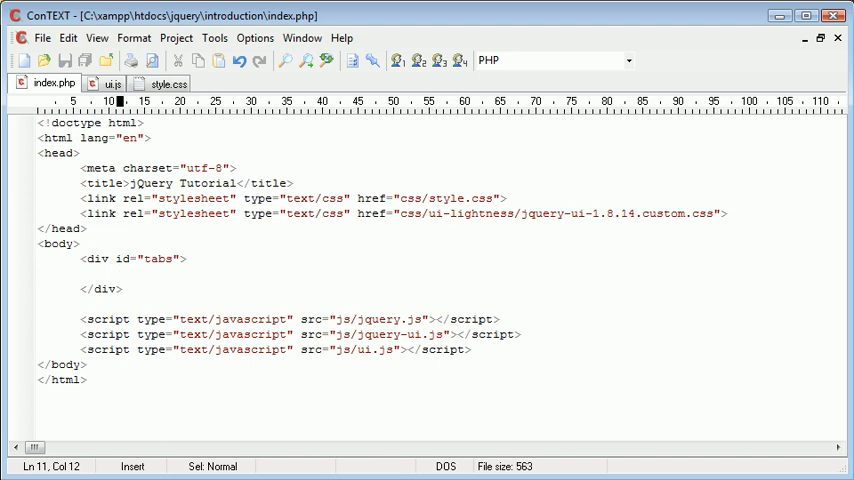
pyautogui.write('<u')
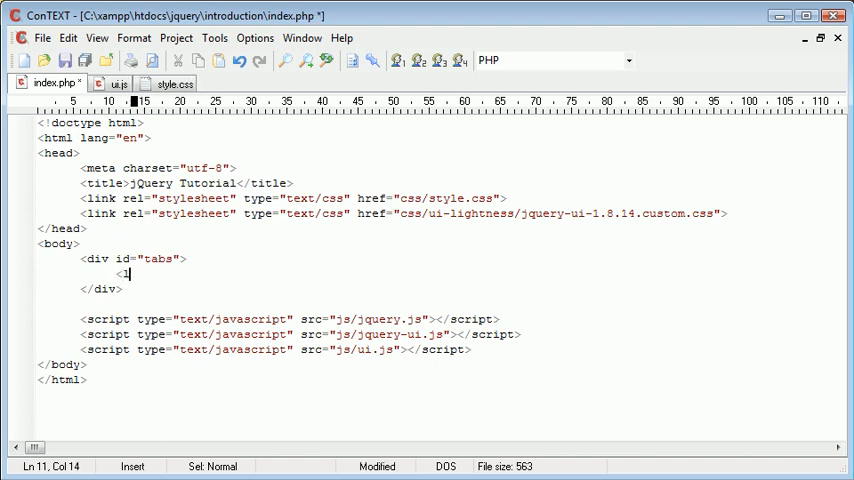
pyautogui.write('ul>')
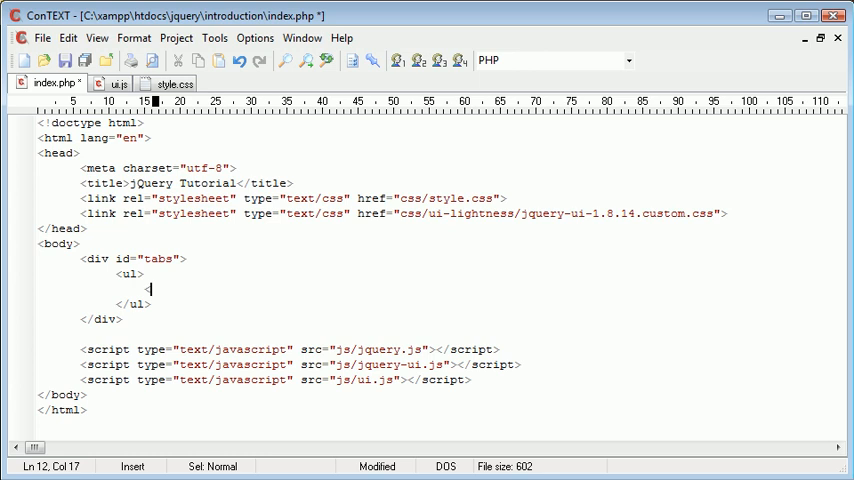
pyautogui.write('<li></li>')
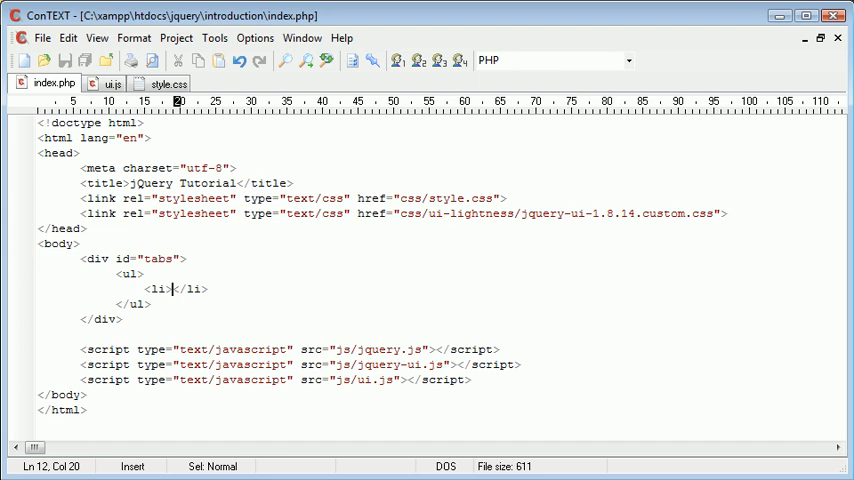
pyautogui.write('<a href="<')
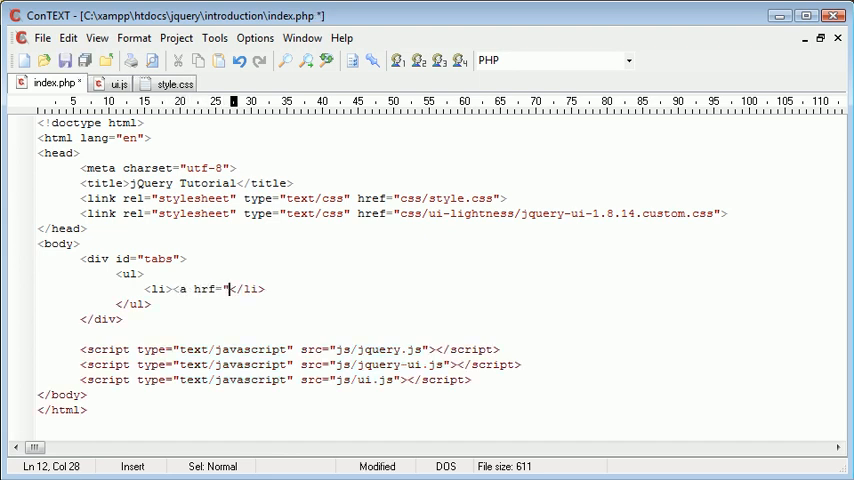
pyautogui.write('">')
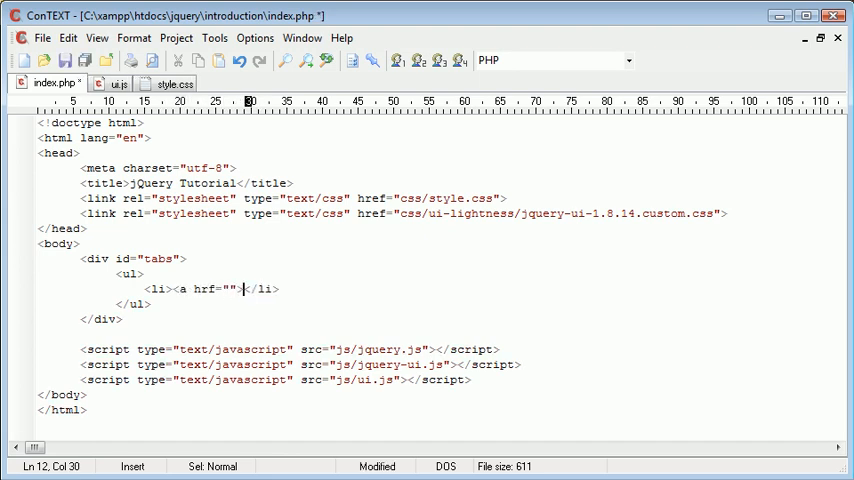
pyautogui.write('</a></')
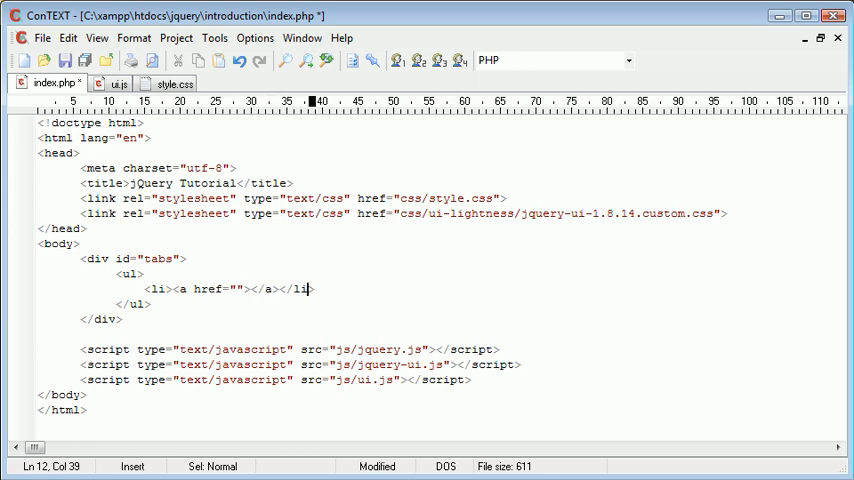
pyautogui.write('Ab')
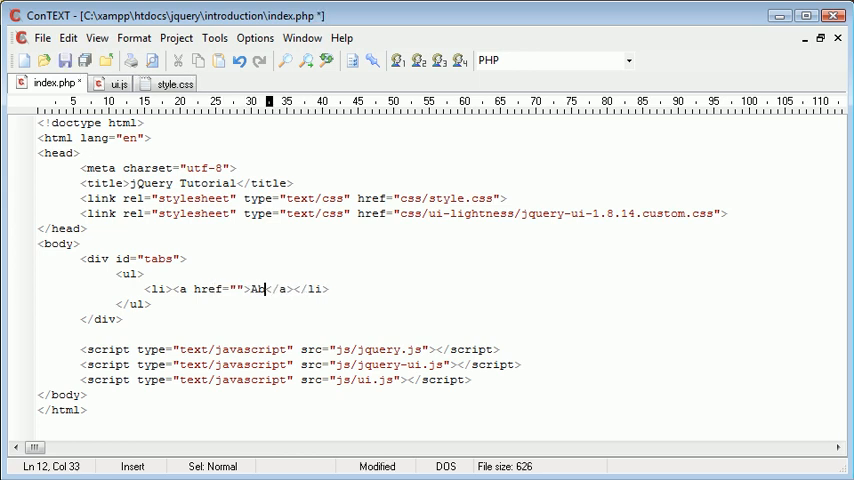
pyautogui.write('About me')
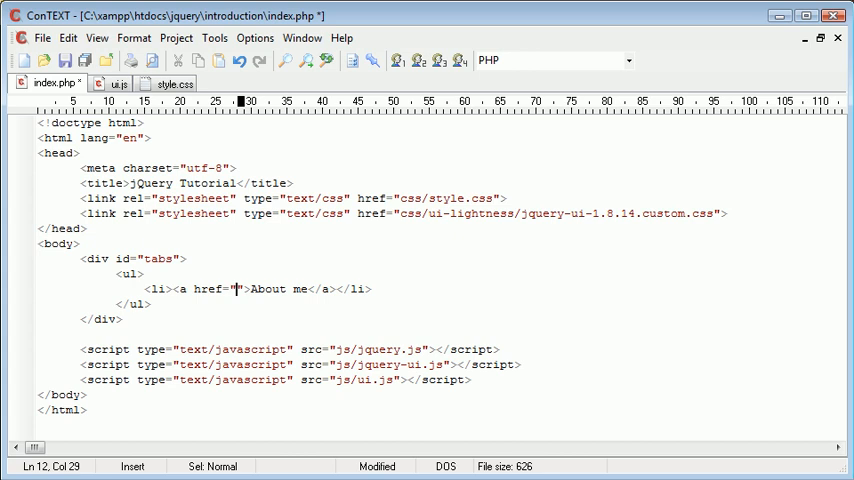
pyautogui.write('#')
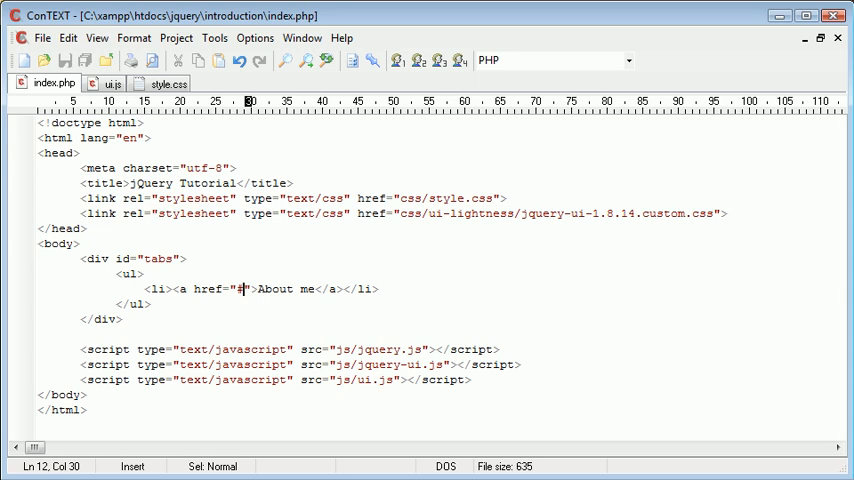
pyautogui.write('a')
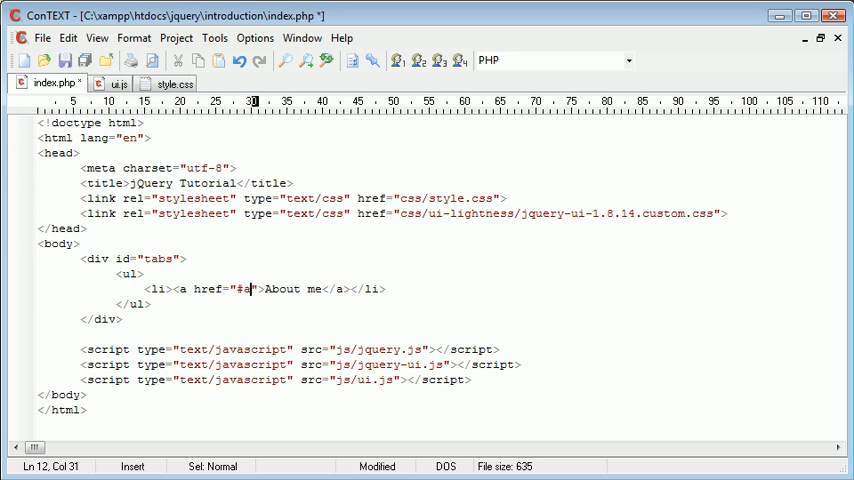
pyautogui.write('bout-me')
pyautogui.write('<')
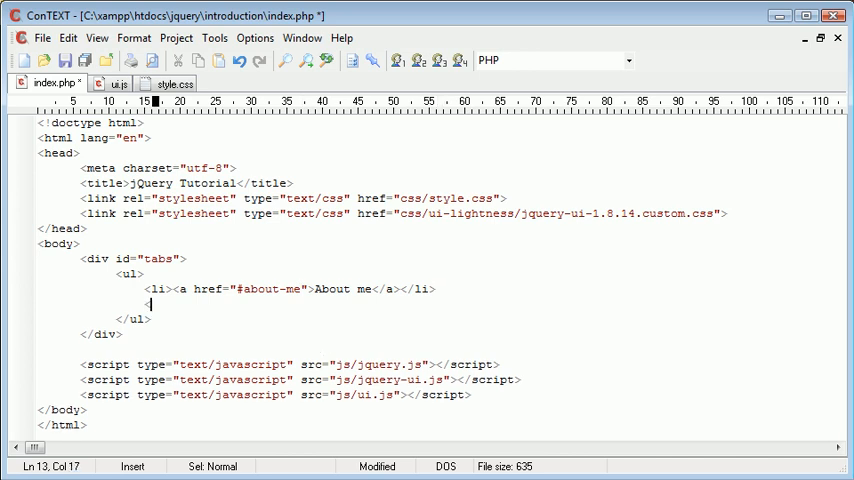
# Add list items linking Portfolio to #portfolio and Contact to #contact
pyautogui.write('li></li>')
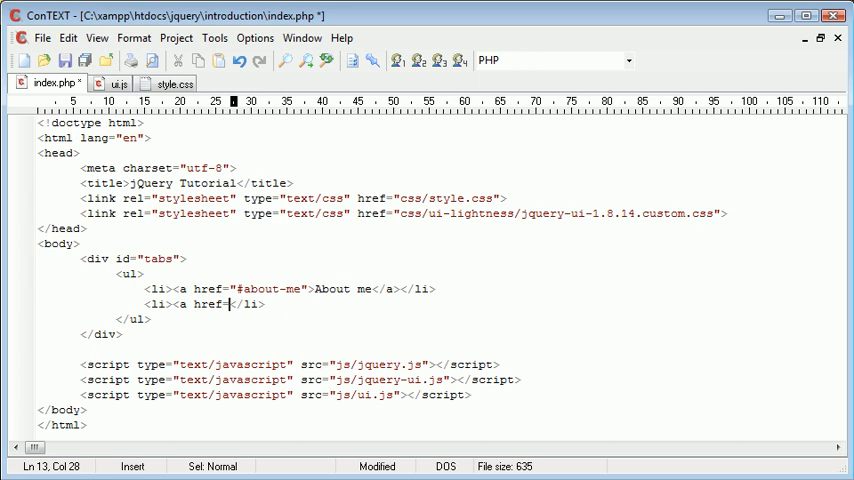
pyautogui.write('"></a>')
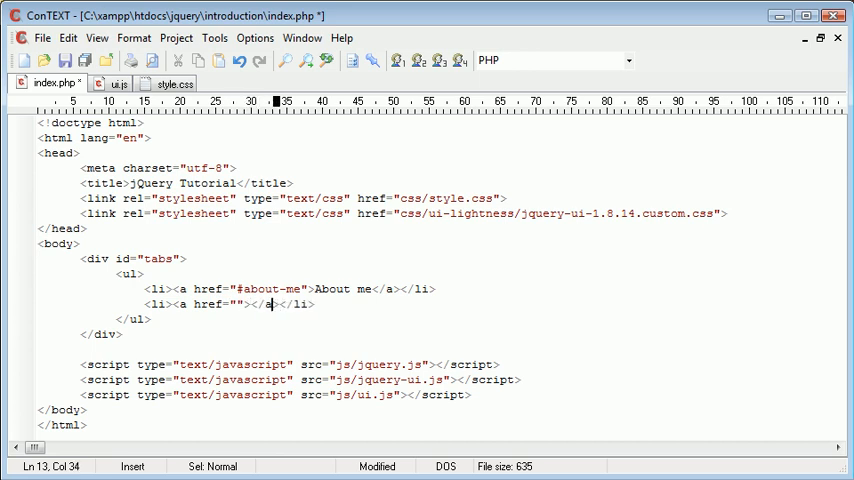
pyautogui.write('#port')
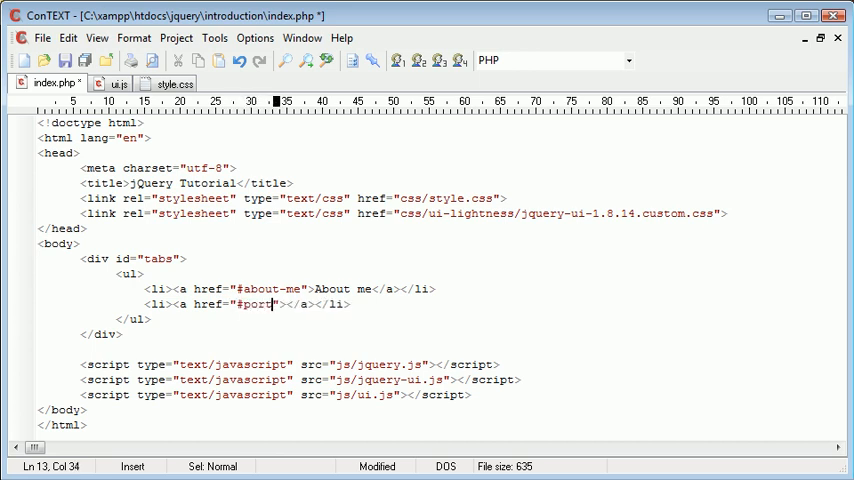
pyautogui.write('folio')
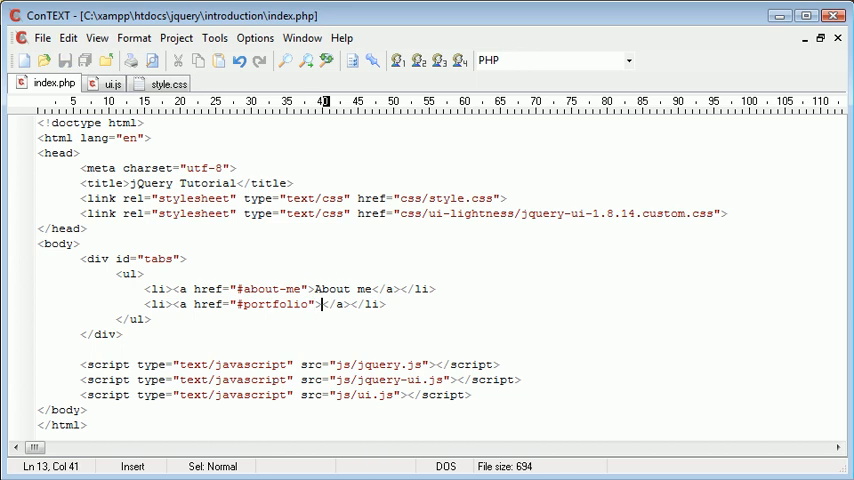
pyautogui.write('Porto')
pyautogui.write('<')
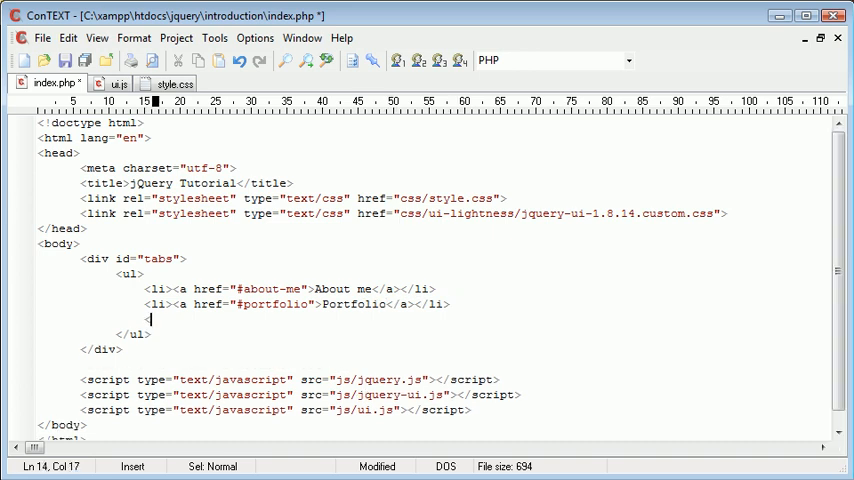
pyautogui.write('li></li')
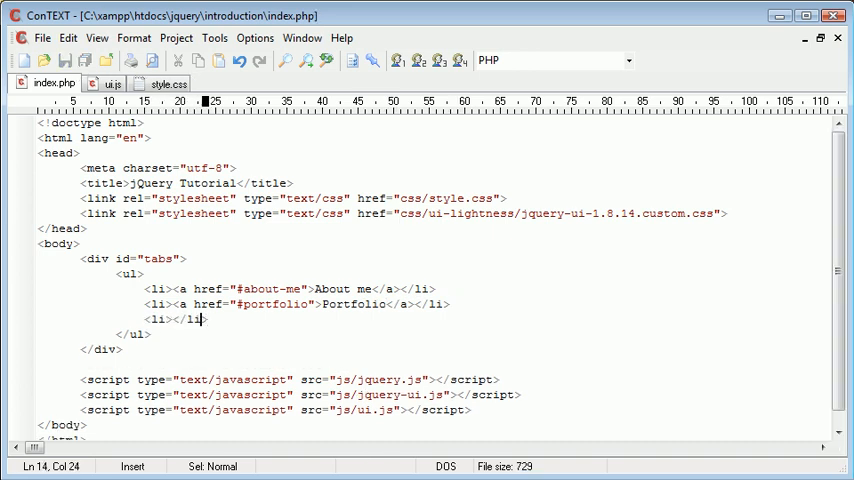
pyautogui.write('<a href=<')
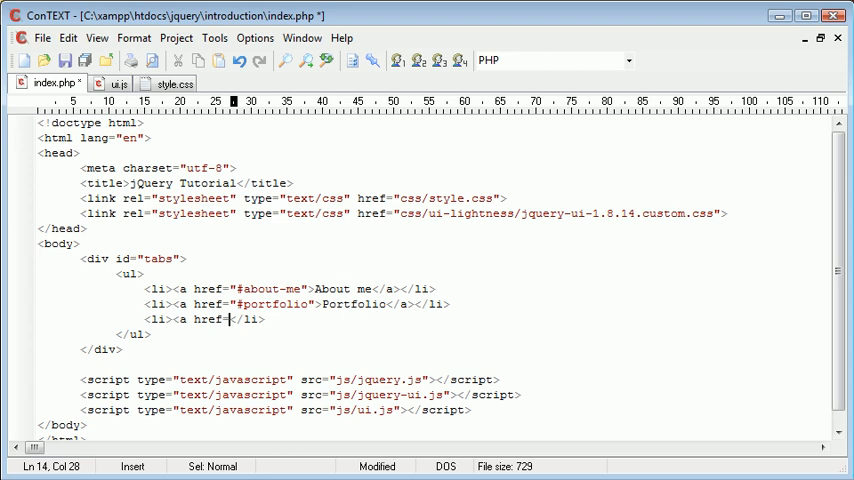
pyautogui.write('""></a>')
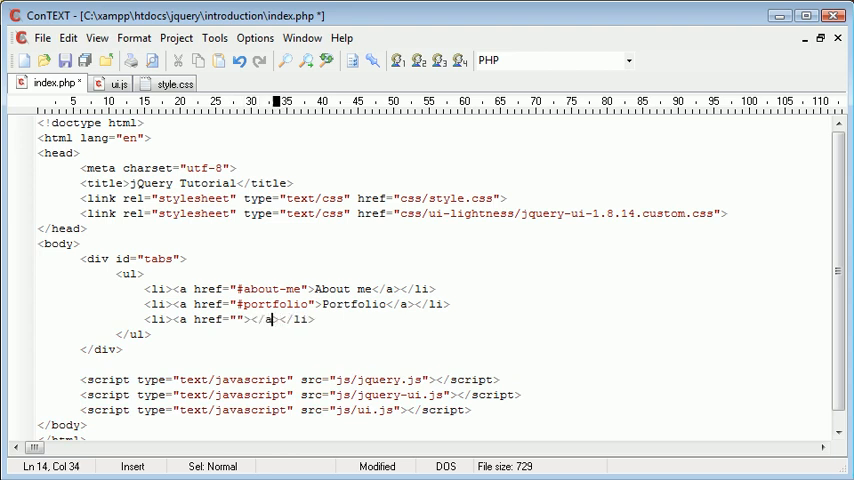
pyautogui.write('#contact')
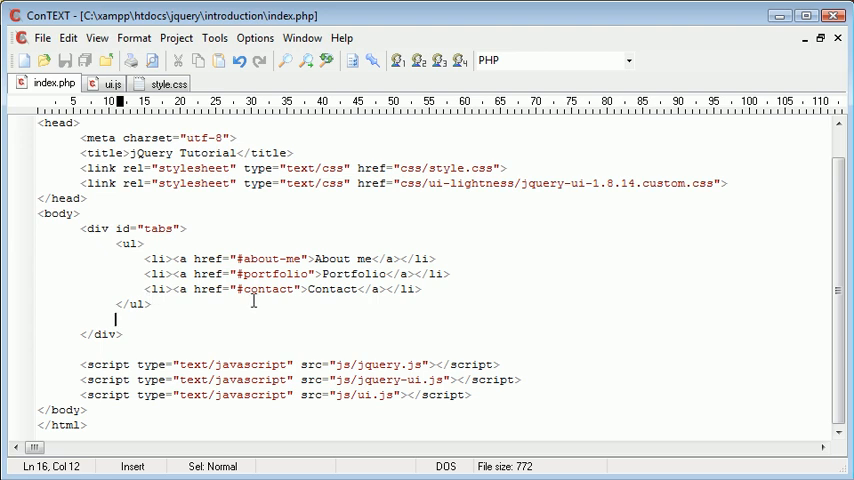
# Add the about-me content div containing a <p> paragraph
pyautogui.click(300, 258)
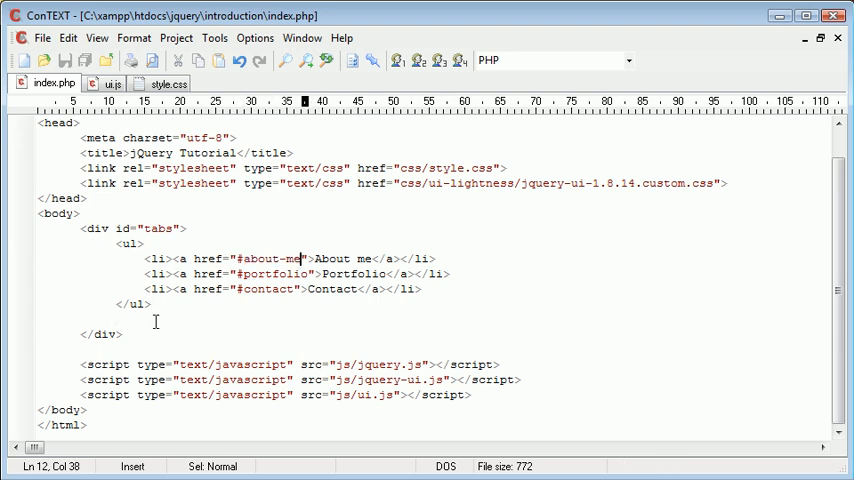
pyautogui.write('<div id="">')
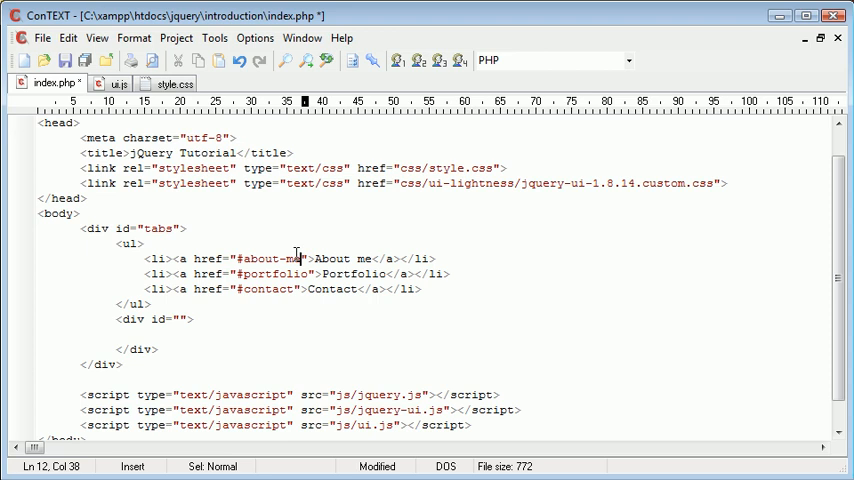
pyautogui.click(116, 332)
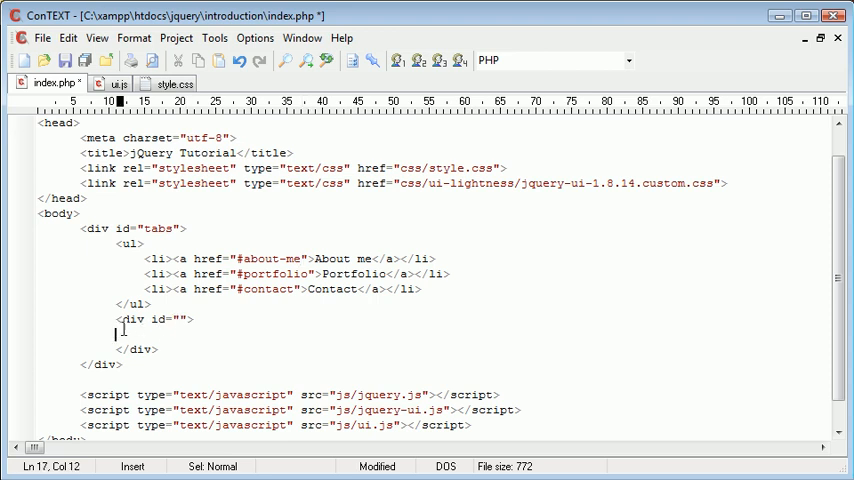
pyautogui.write('<p>')
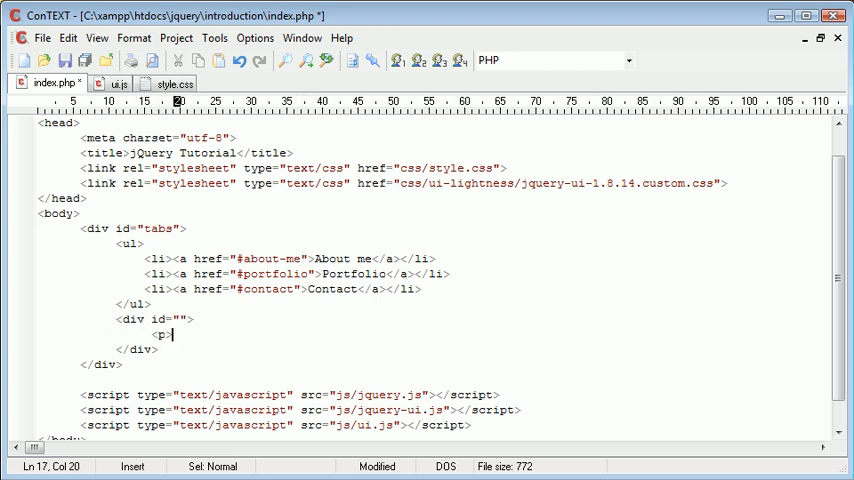
pyautogui.write('</p>')
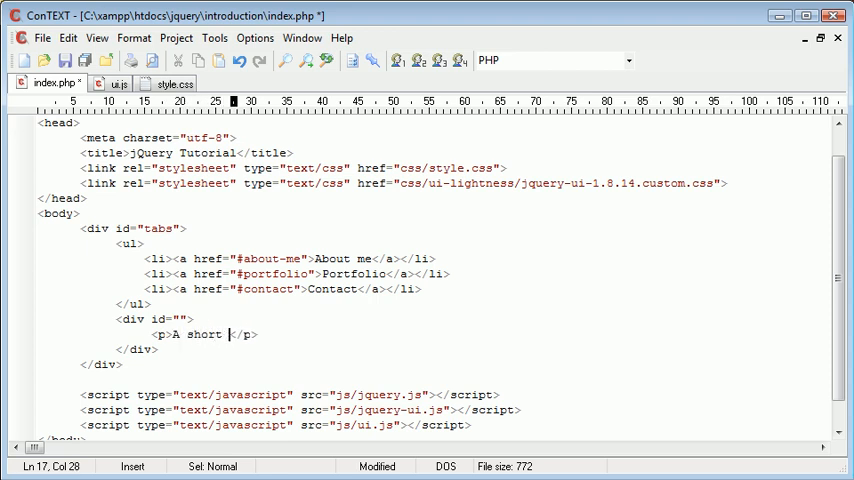
pyautogui.write('paragraph about me')
pyautogui.click(156, 318)
pyautogui.write('about-me')
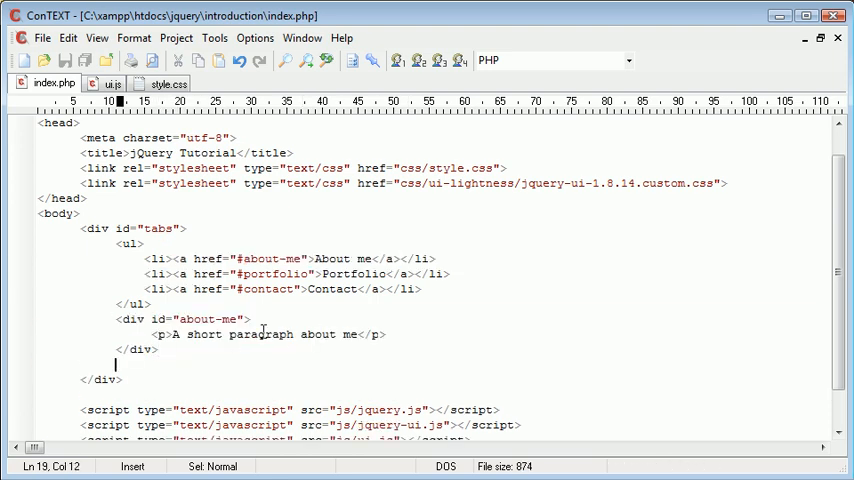
# Add <div id="portfolio"> with a paragraph reading "This is my portfolio"
pyautogui.write('<div id="">')
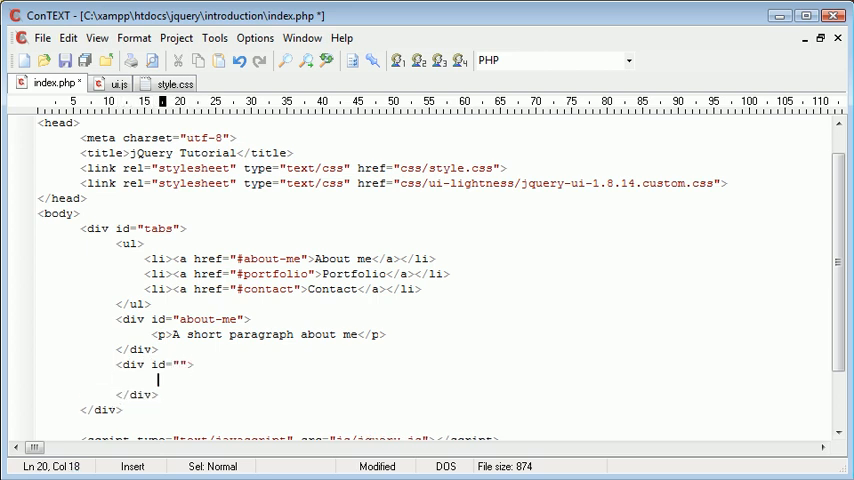
pyautogui.write('port')
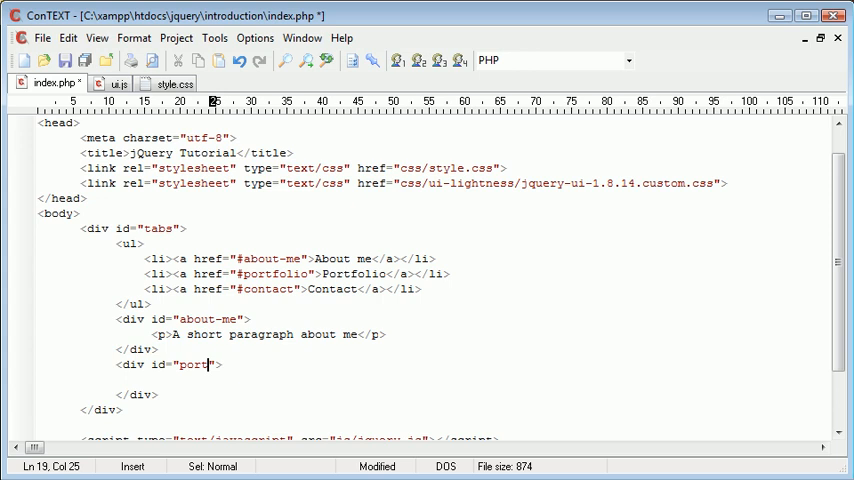
pyautogui.write('folio')
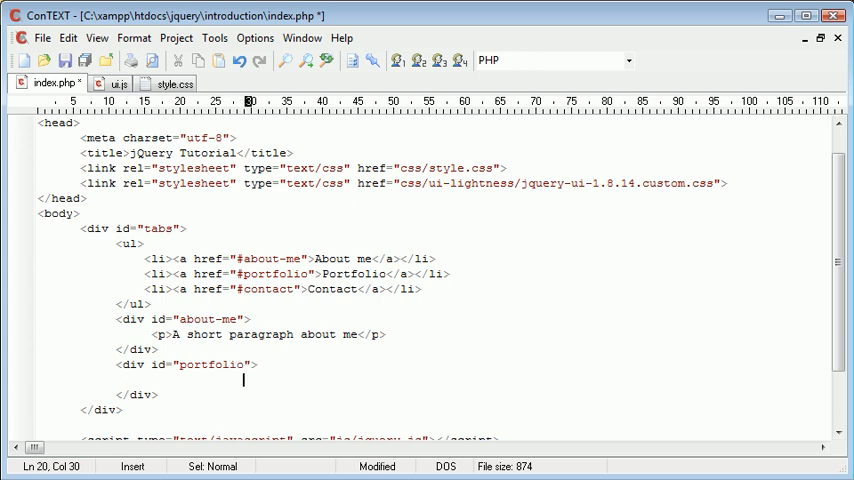
pyautogui.write('<p>')
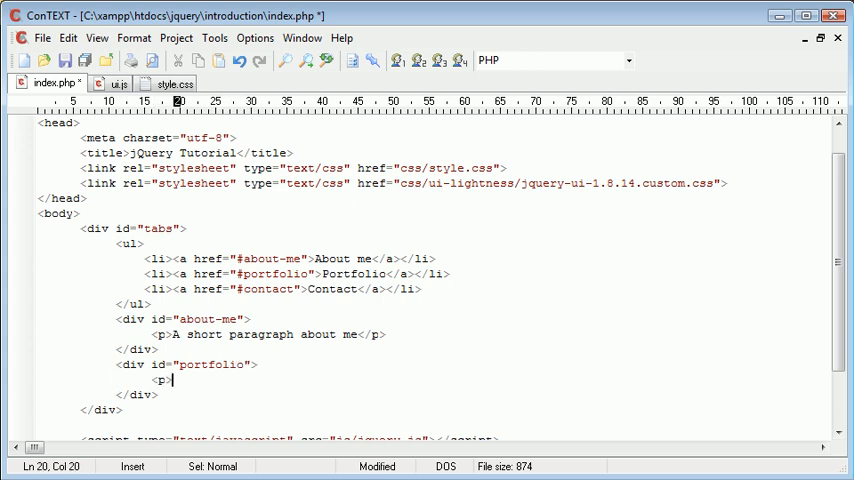
pyautogui.write('This </p>')
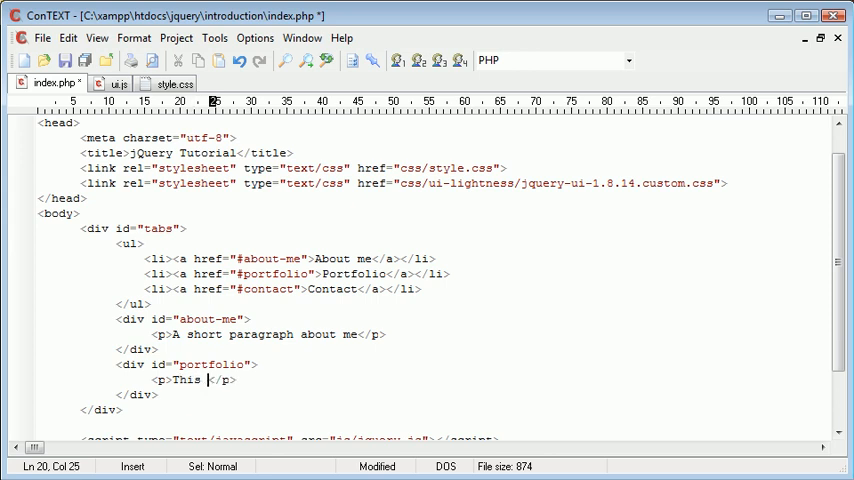
pyautogui.write('is my portf')
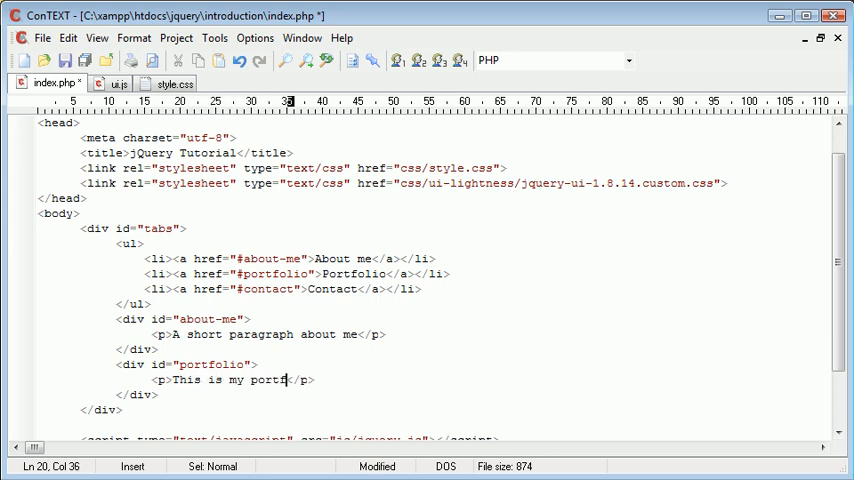
pyautogui.write('olio')
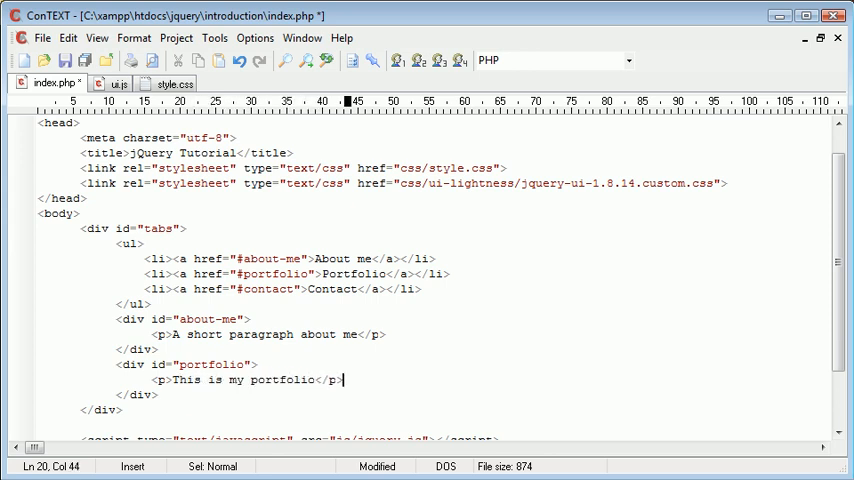
# Add <div id="contact"> with a paragraph reading "My contact details"
pyautogui.write('<div id="">')
pyautogui.write('</div>')
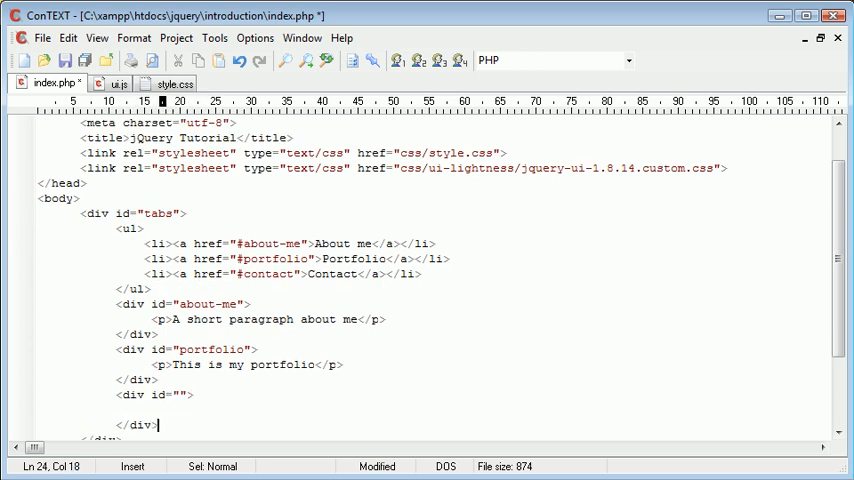
pyautogui.write('contact')
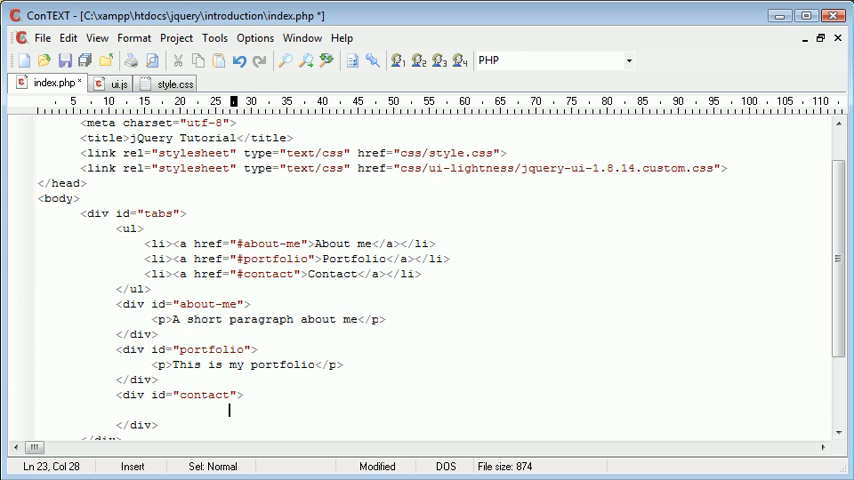
pyautogui.write('<p></p>')
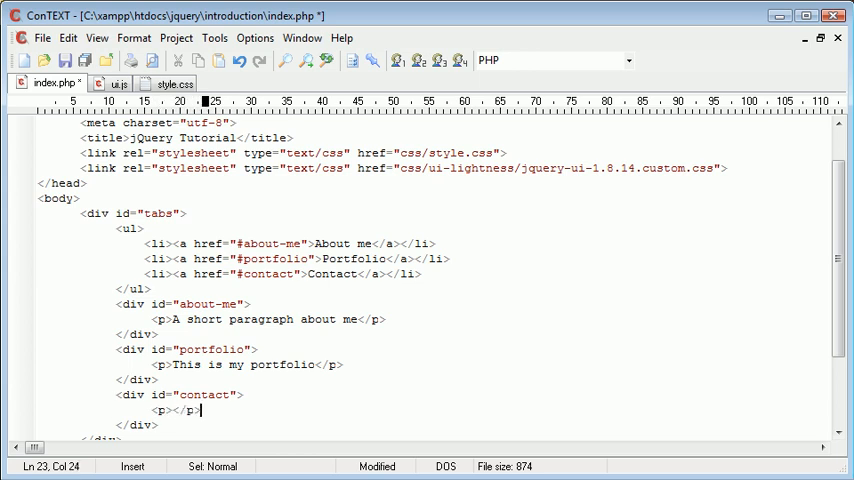
pyautogui.write('My')
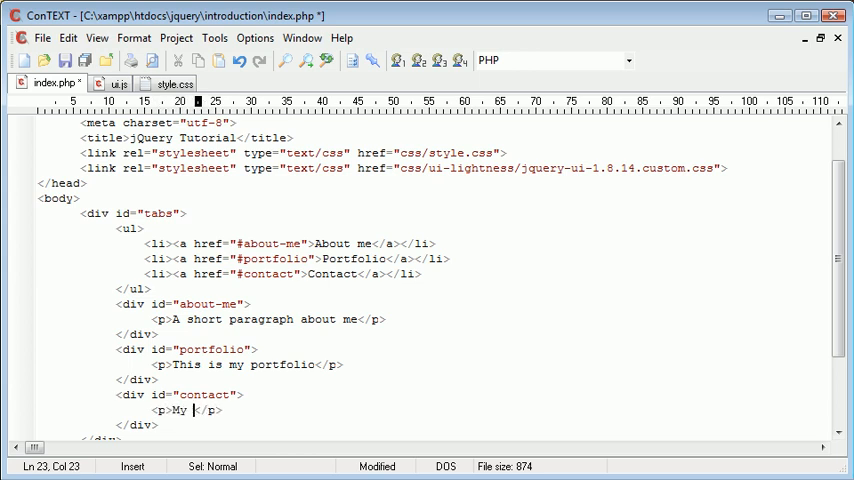
pyautogui.write('contact details')
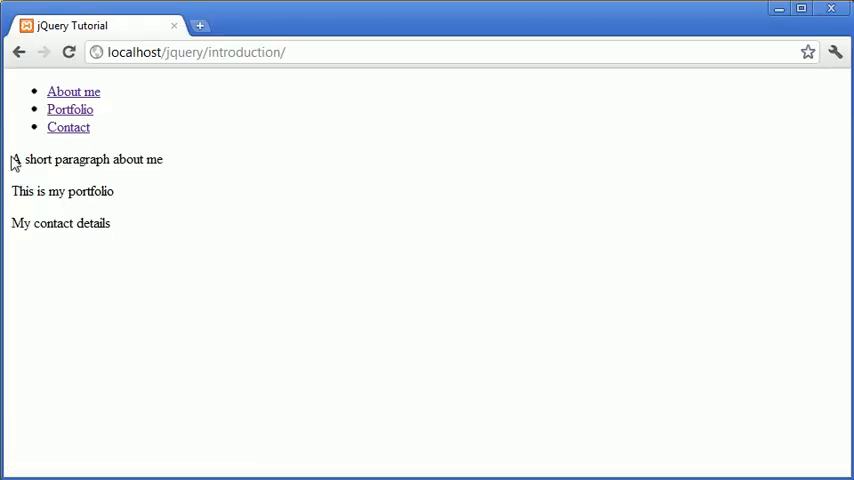
# View the unstyled page in Chrome and follow its Contact link
pyautogui.moveTo(12, 160); pyautogui.dragTo(144, 160)
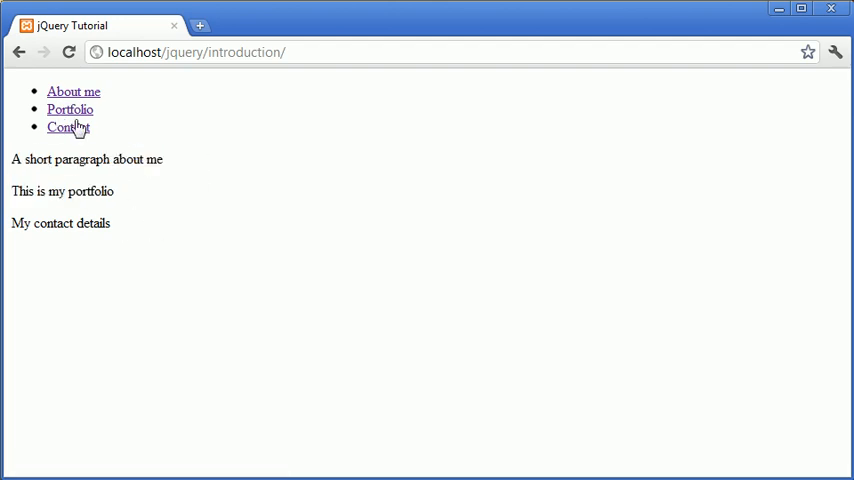
pyautogui.click(72, 92)
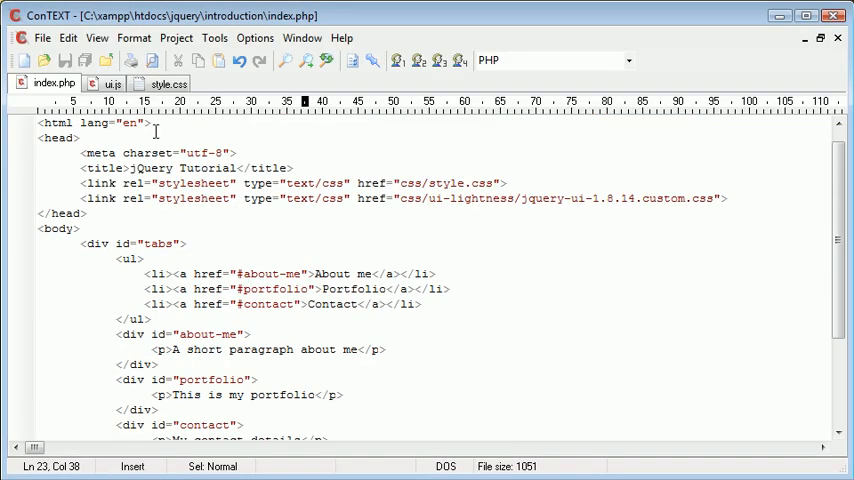
# Write $('#tabs').tabs(); in ui.js, checking the id against index.php
pyautogui.click(112, 84)
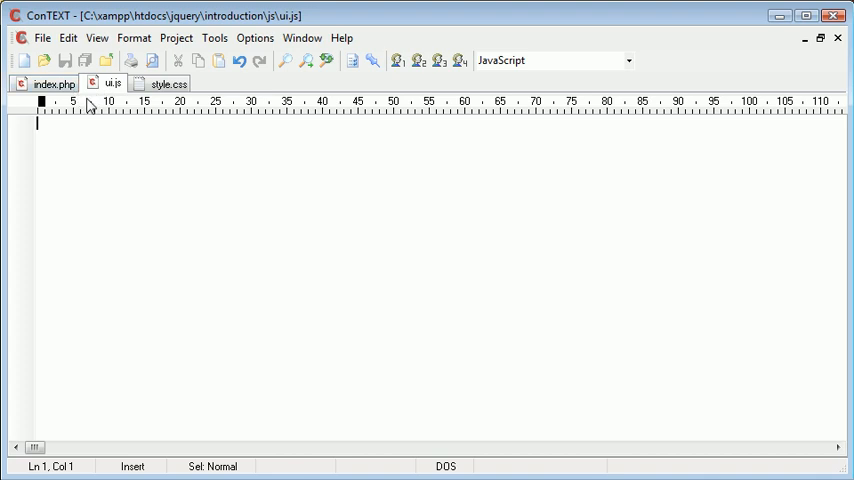
pyautogui.write('$(')
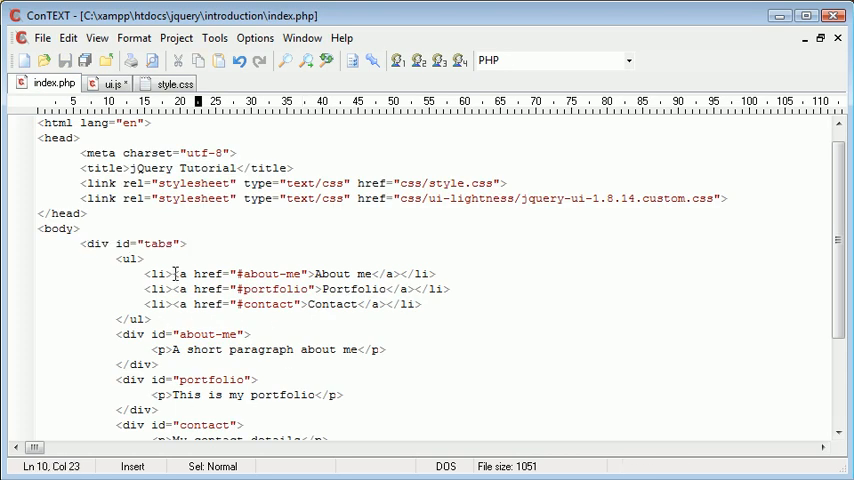
pyautogui.click(112, 84)
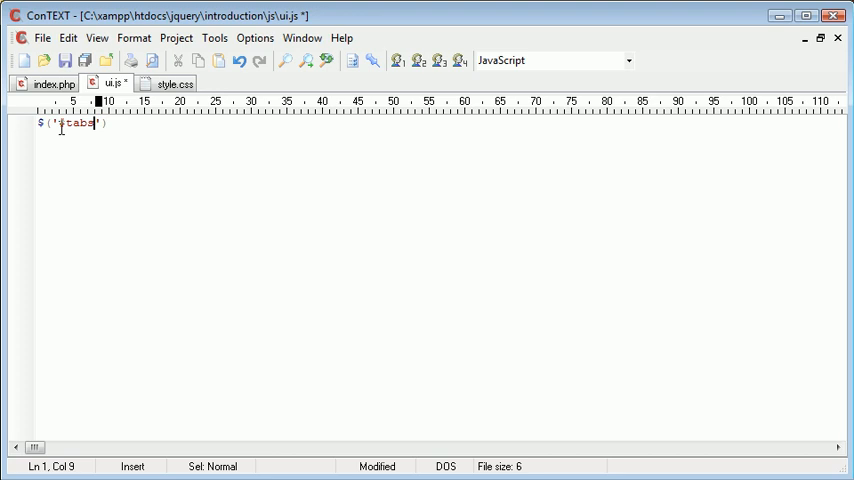
pyautogui.write('.tabs')
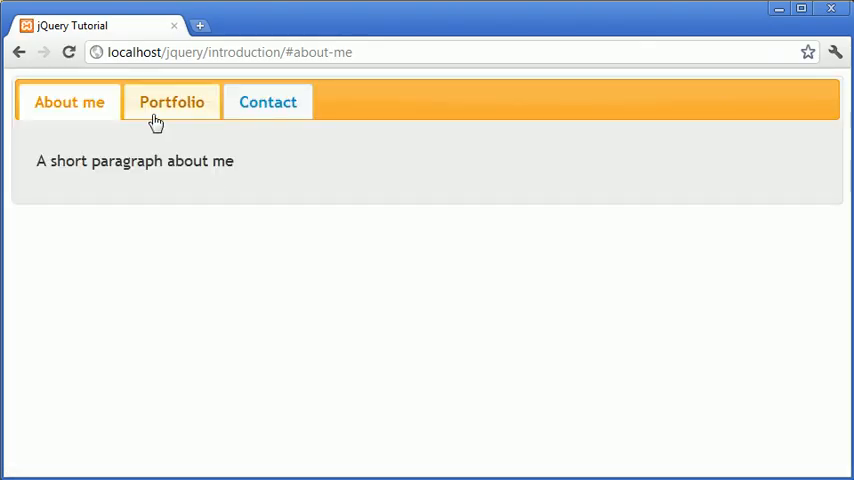
# Switch the styled tabs in Chrome to Portfolio and then Contact
pyautogui.click(268, 102)
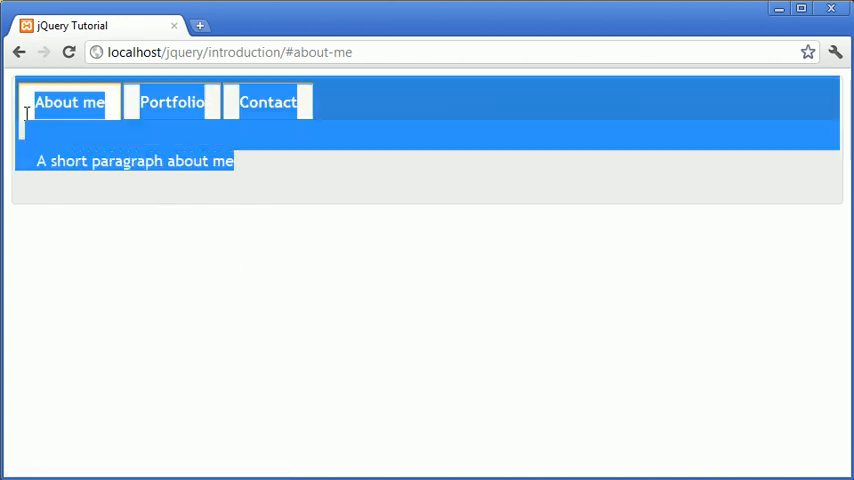
pyautogui.click(268, 102)
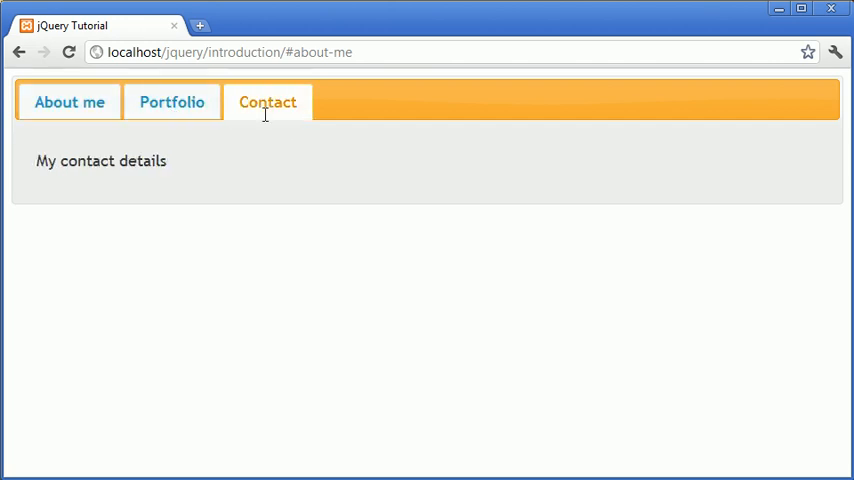
pyautogui.click(68, 102)
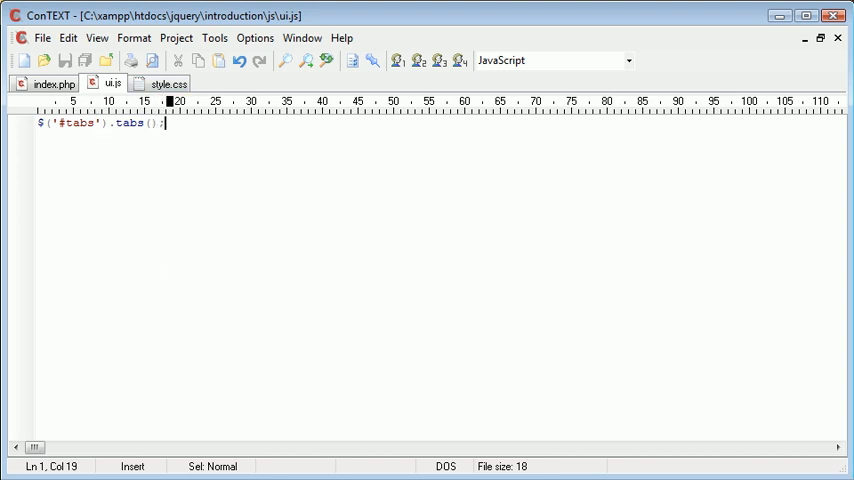
# In style.css set body font-size 12px and give #tabs width: 300
pyautogui.click(168, 84)
pyautogui.write('body ')
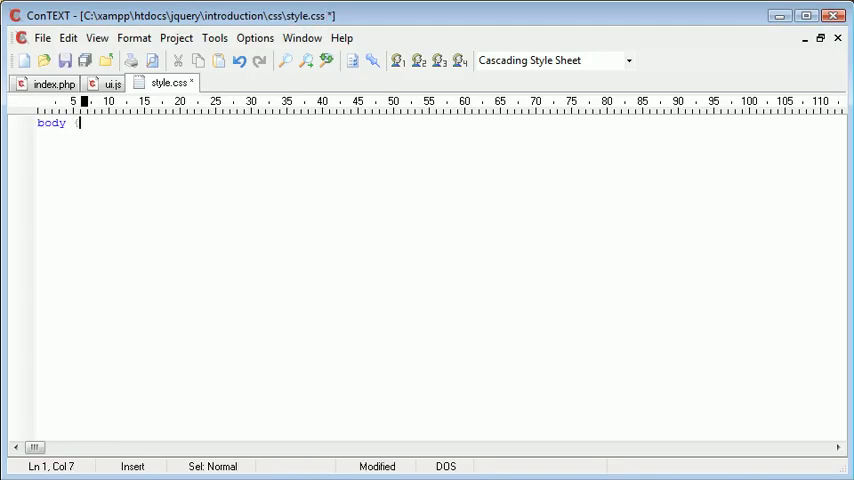
pyautogui.write('{')
pyautogui.write('font-size: 12px;')
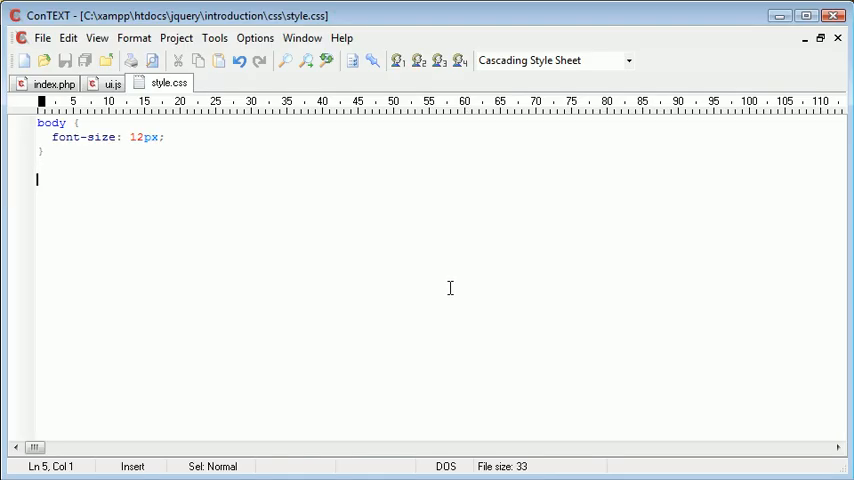
pyautogui.click(54, 84)
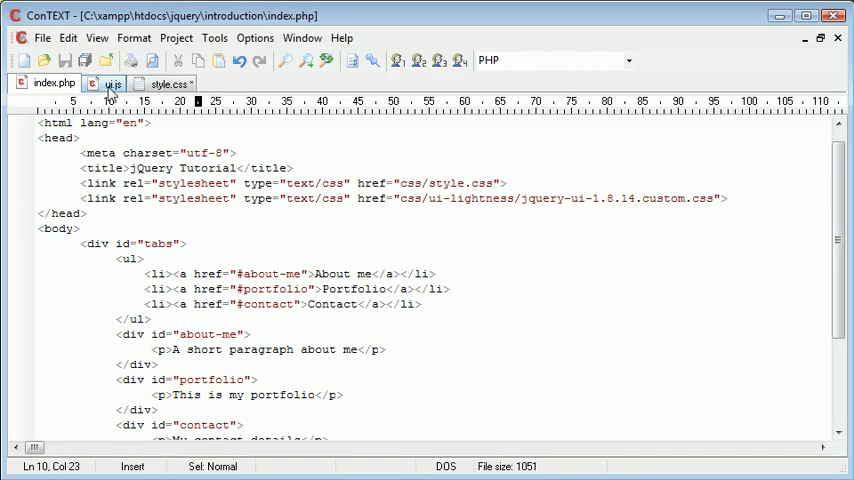
pyautogui.click(168, 84)
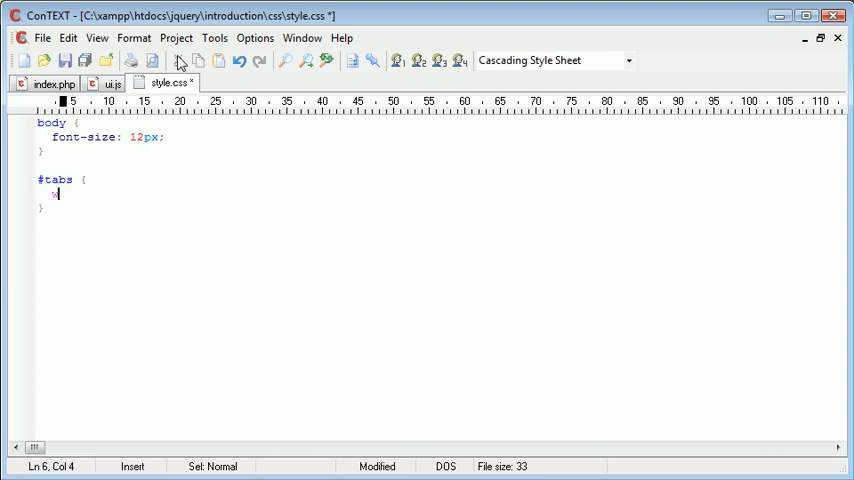
pyautogui.write('idth: 300')
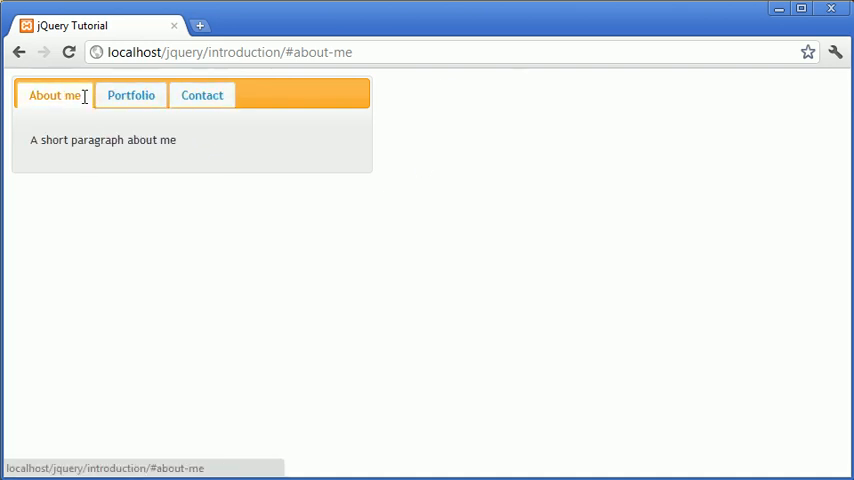
pyautogui.moveTo(196, 148)
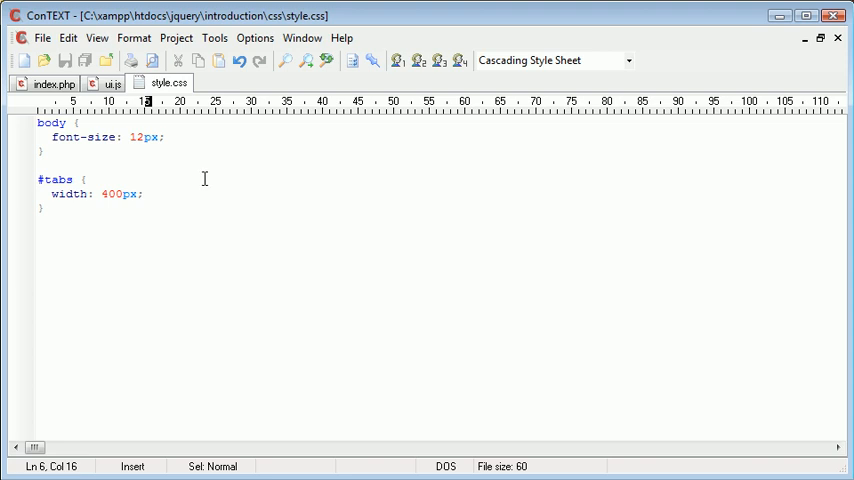
pyautogui.moveTo(204, 184)
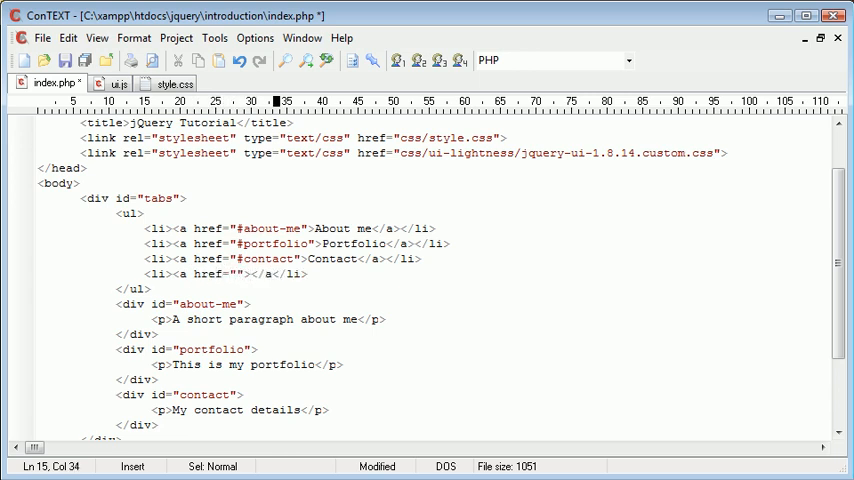
# Add a fourth tabs list item with link text "Look"
pyautogui.write('Look')
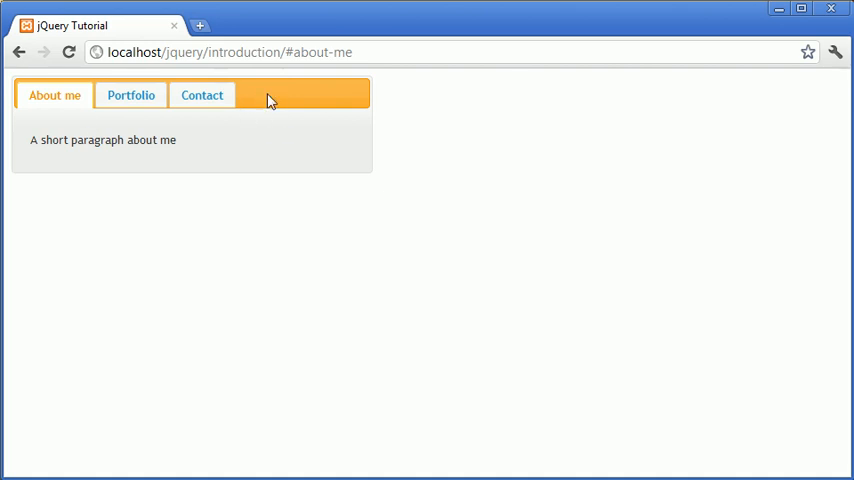
pyautogui.moveTo(280, 124)
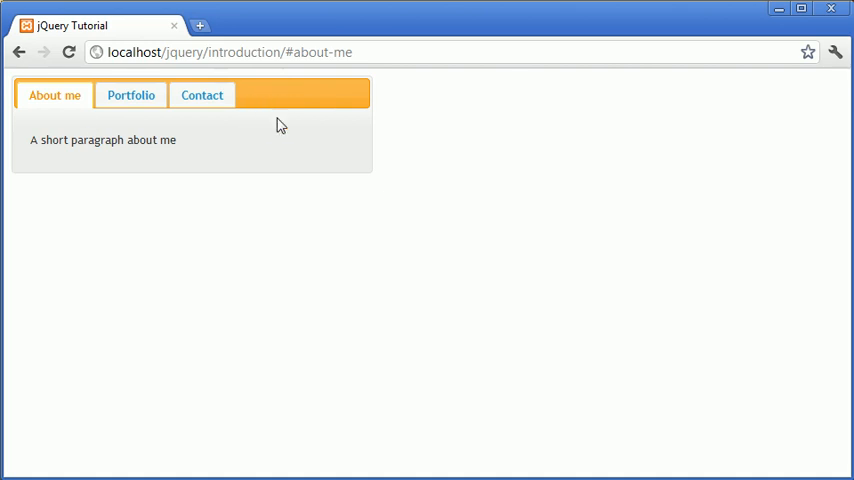
pyautogui.moveTo(274, 328)
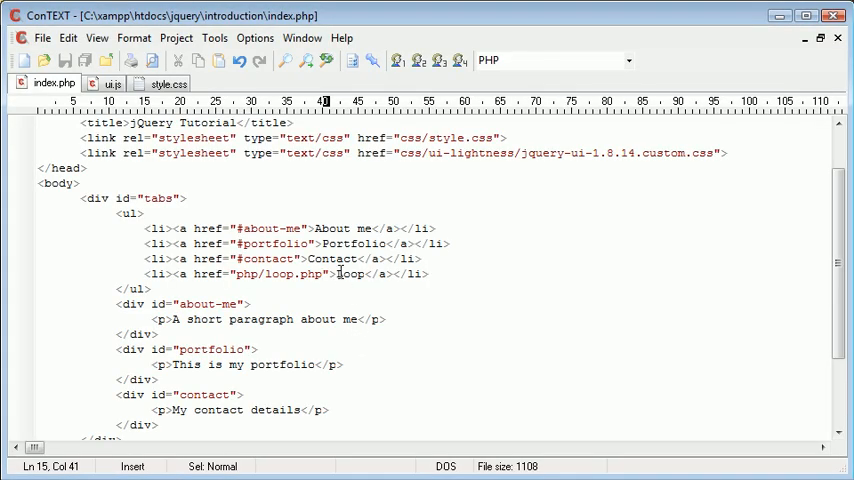
# Pass an empty options object ({ }) to the .tabs call in ui.js
pyautogui.click(112, 84)
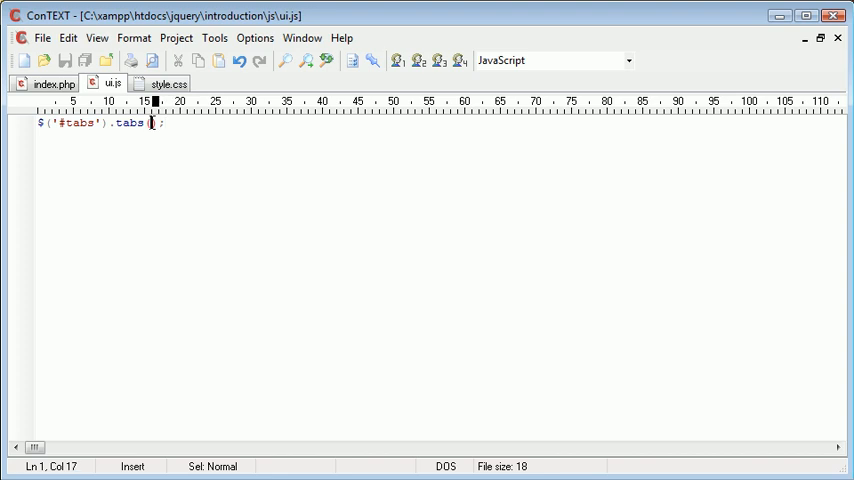
pyautogui.write('({ })')
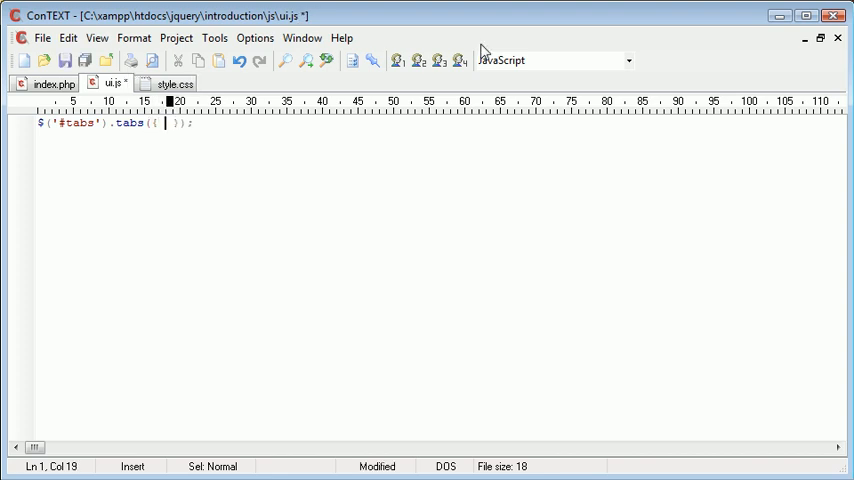